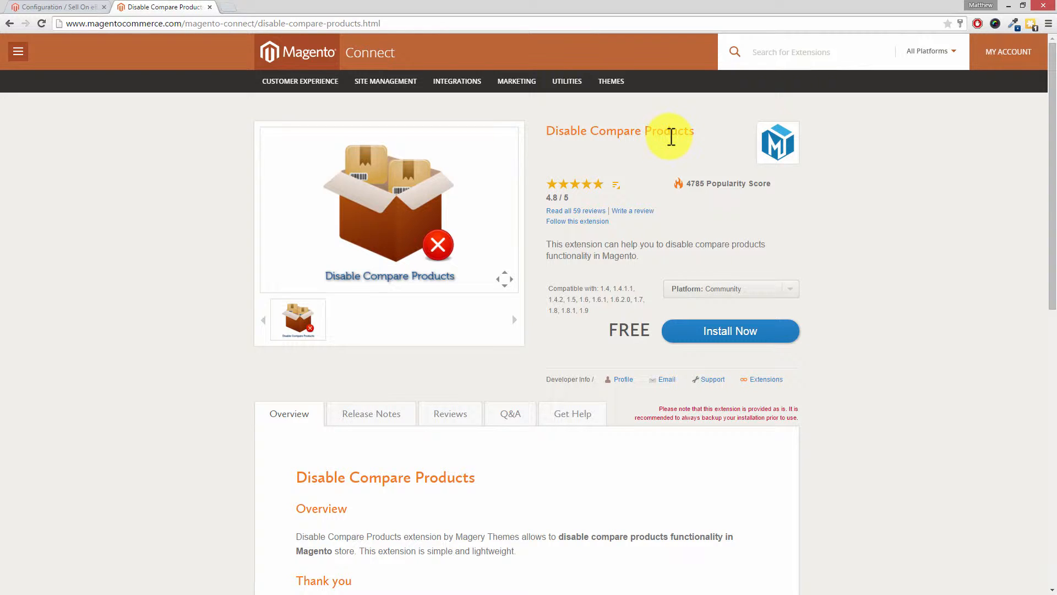
- Reveal the Disable Compare Products Connect 2.0 extension key and select it for copying
left_click(729, 331)
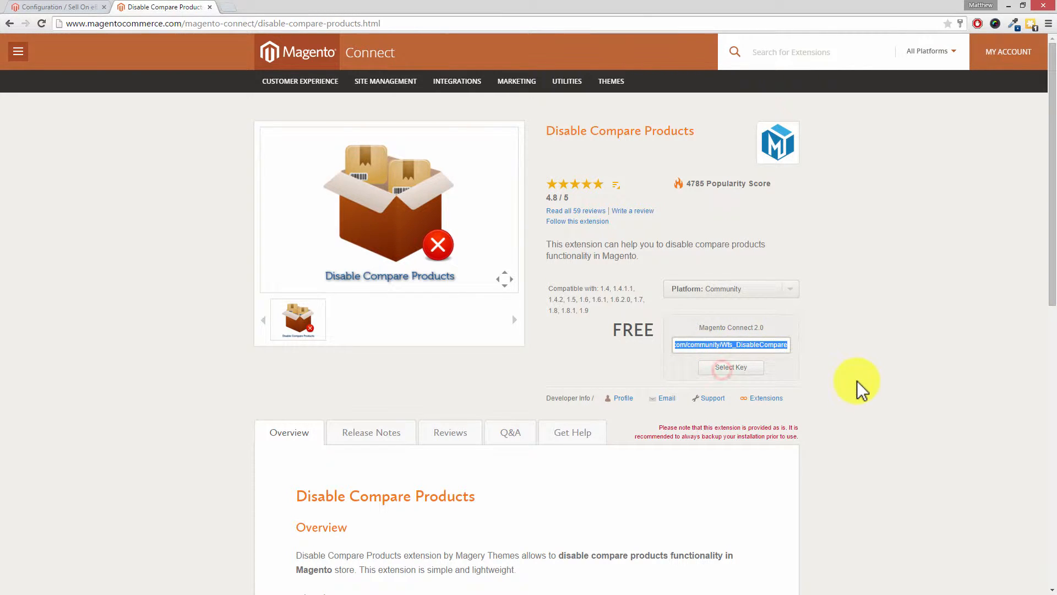
left_click(57, 6)
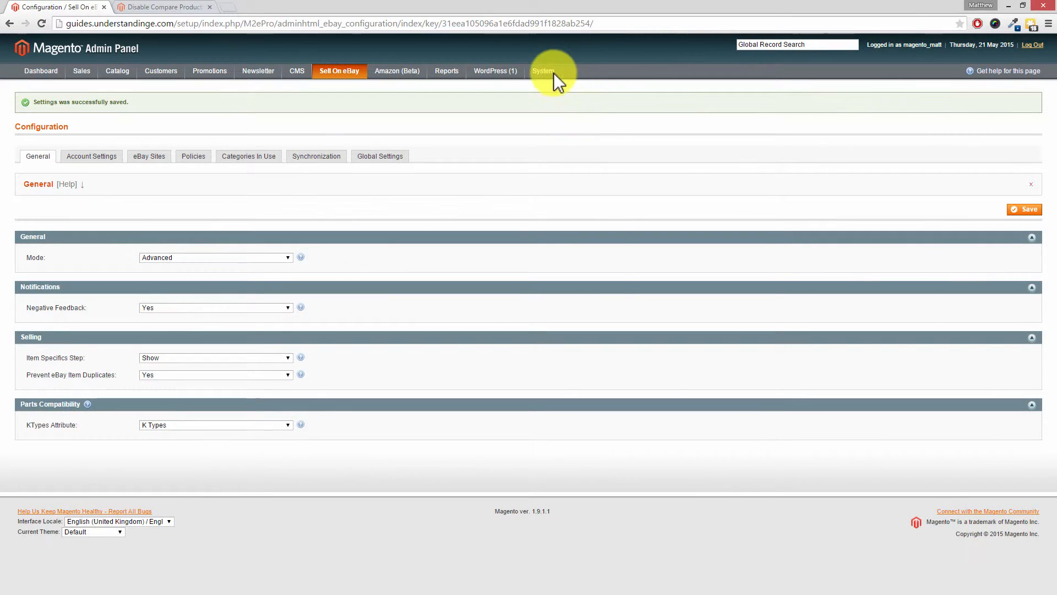
- Open the System menu to reach Magento Connect Manager
left_click(543, 71)
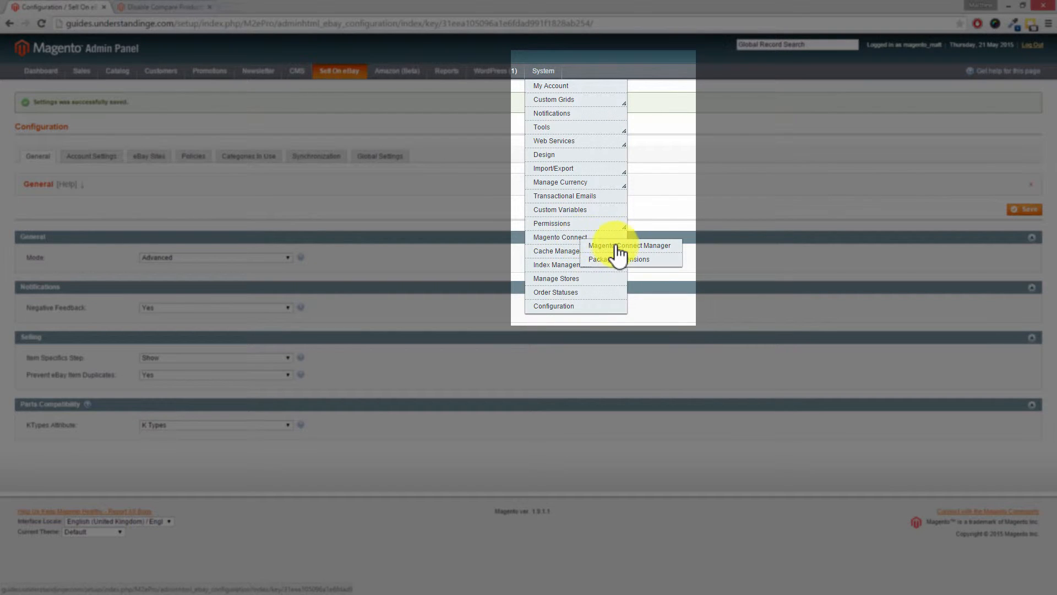